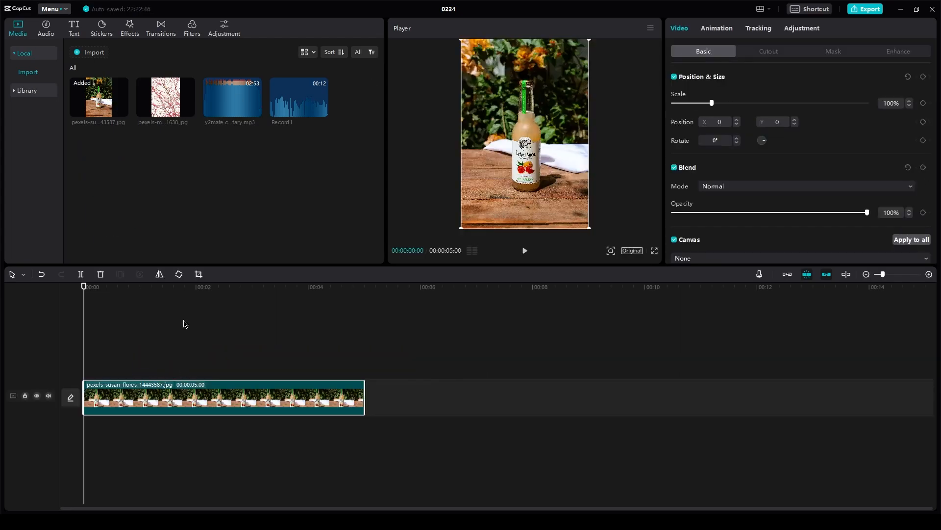
Move the playhead to about 1.2 seconds and show the Effects library.
left_click(180, 286)
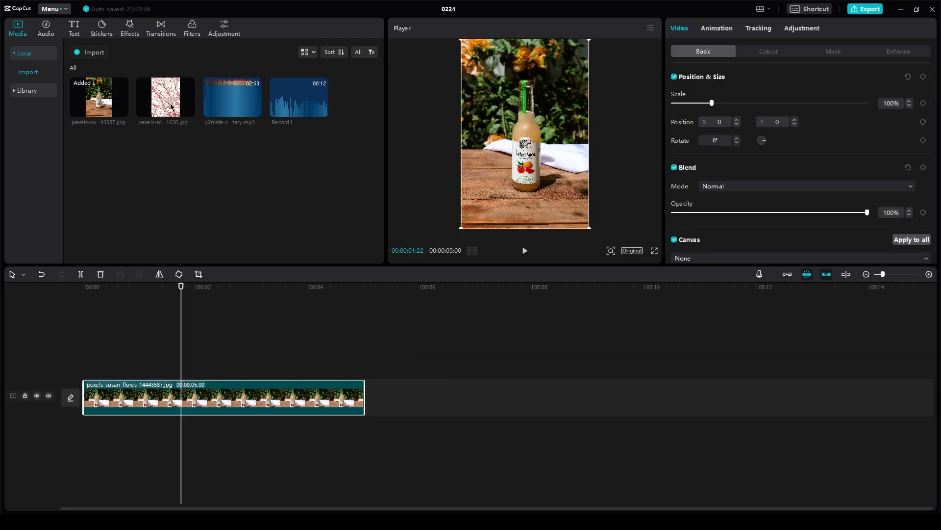
left_click(130, 27)
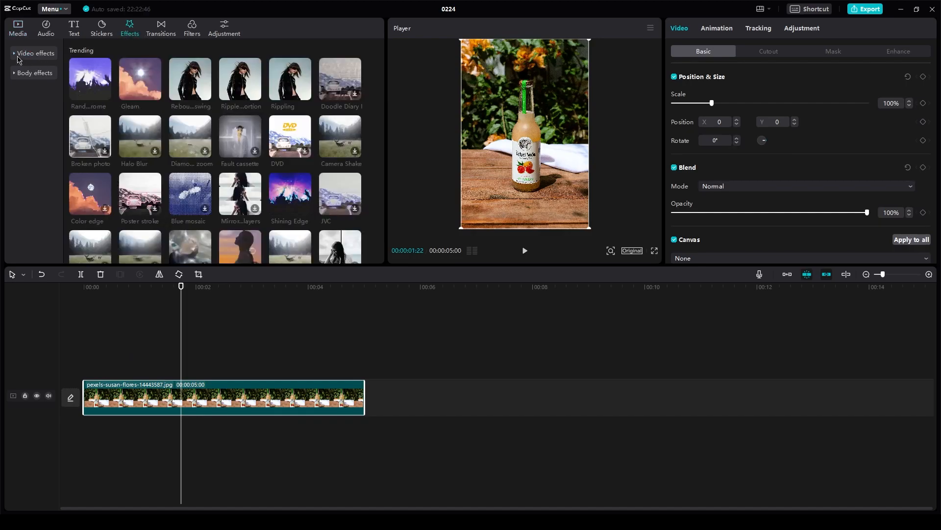
Expand the Video effects categories and show the Texture effects.
left_click(35, 53)
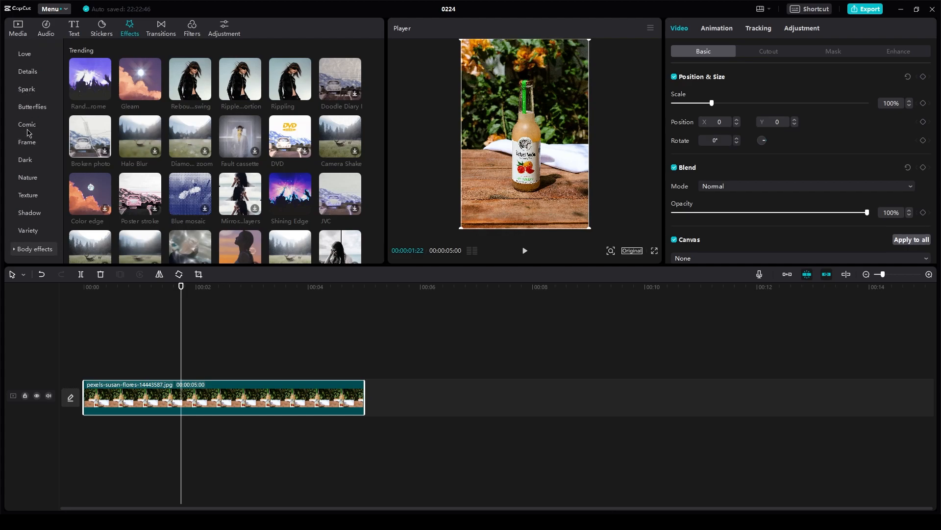
mouse_move(27, 235)
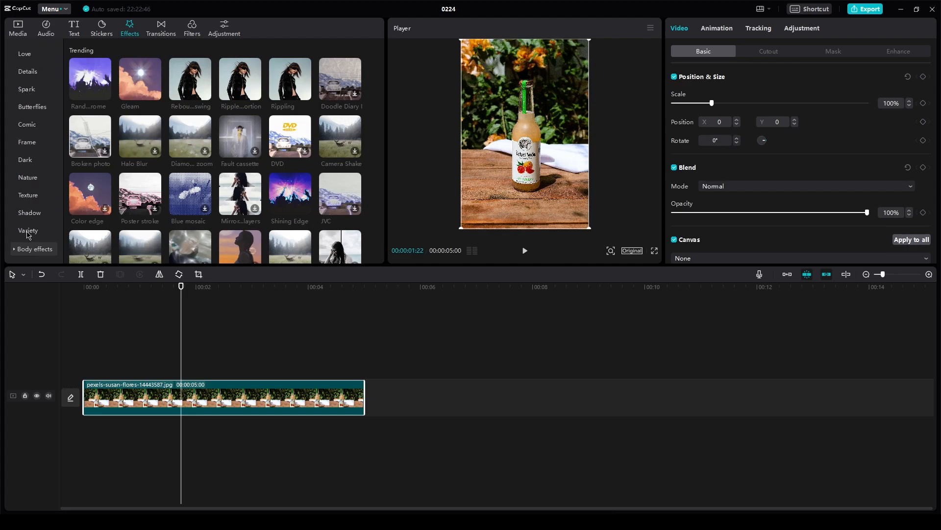
left_click(28, 230)
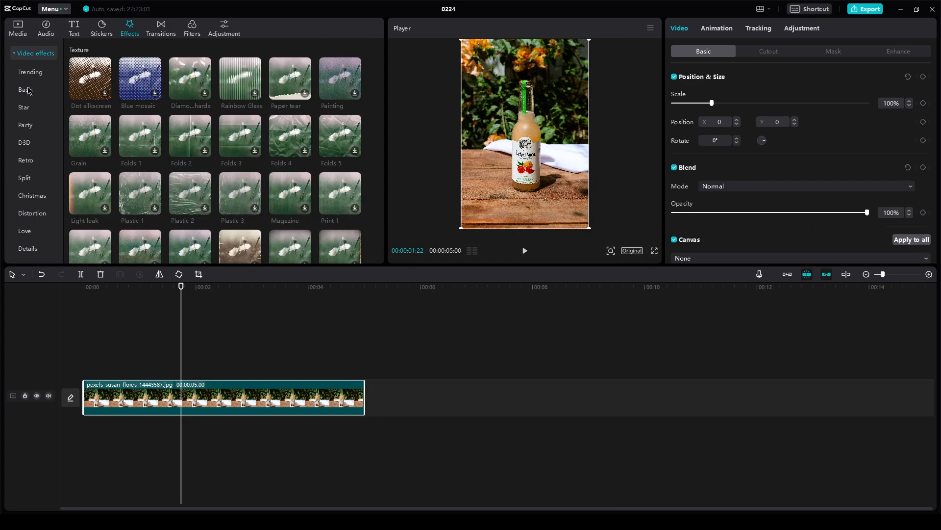
Show the Basic category of video effects, where the Blur effect lives.
left_click(25, 89)
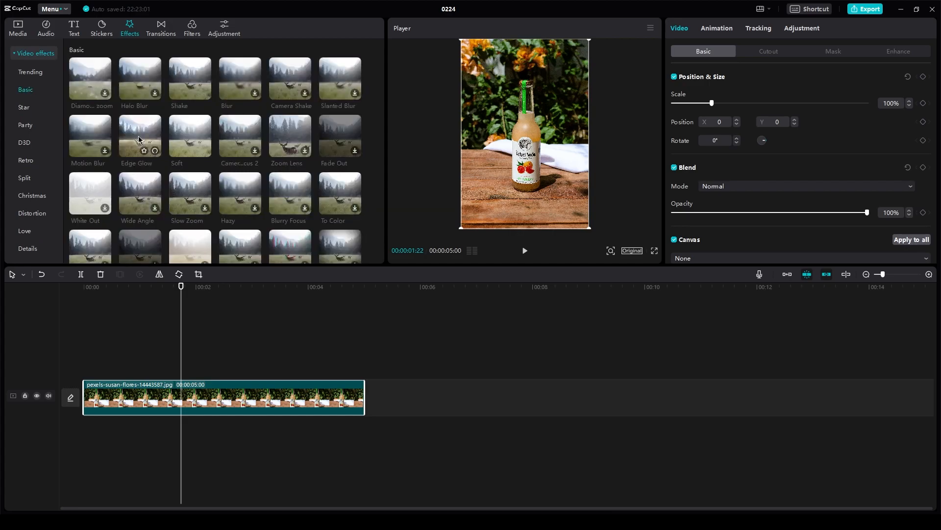
mouse_move(113, 86)
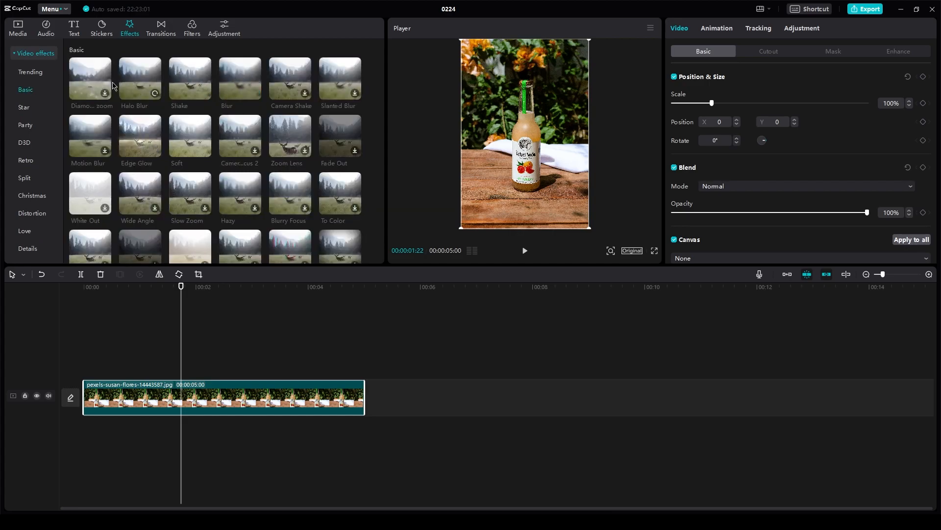
mouse_move(325, 89)
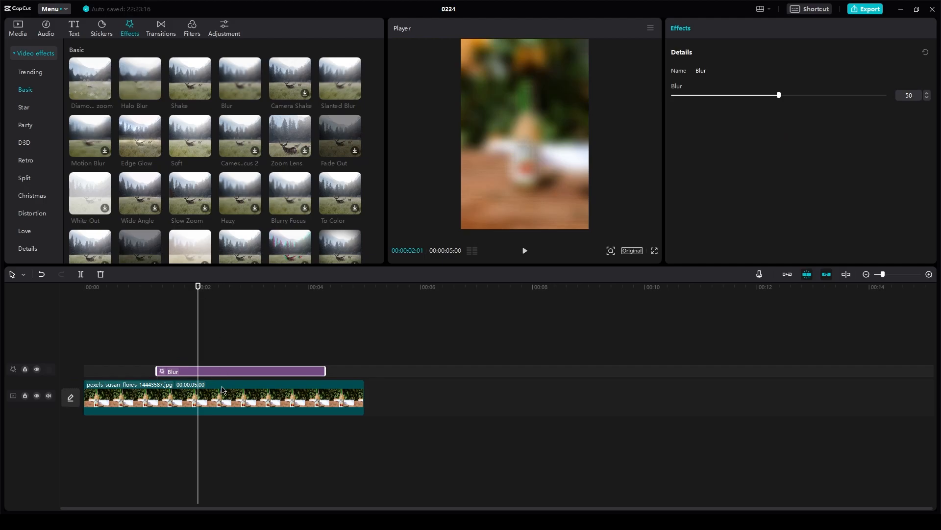
Try the Blur strength at 15 and 100, then settle it at 33.
left_click_drag(779, 94, 709, 94)
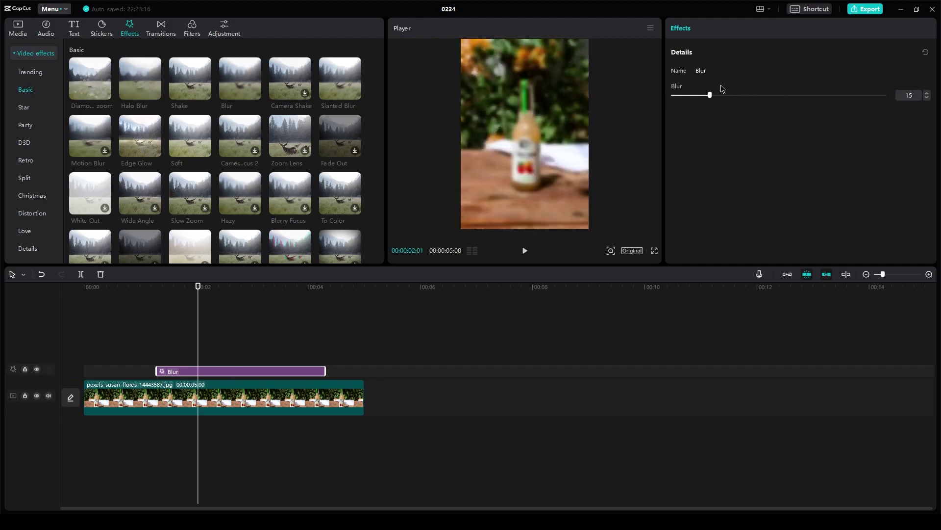
left_click_drag(710, 95, 883, 95)
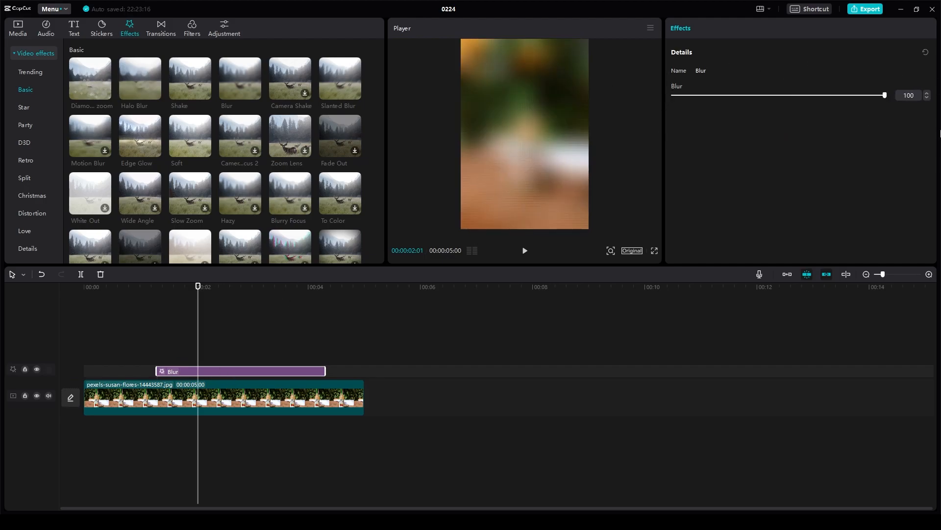
left_click_drag(883, 95, 741, 95)
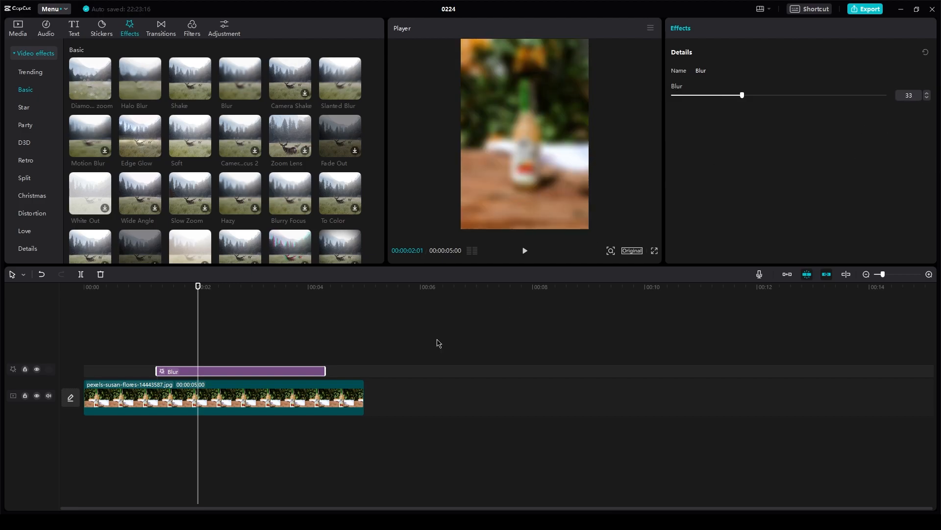